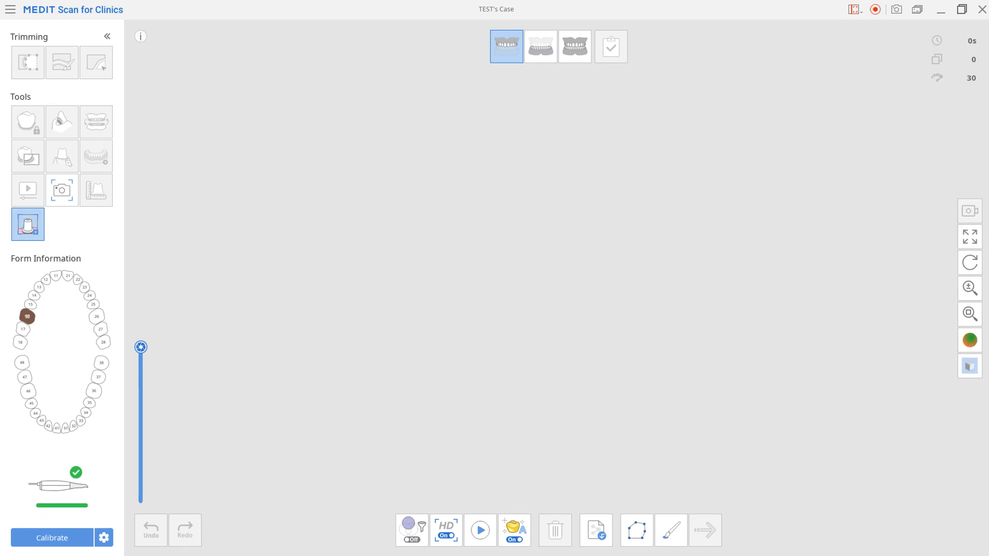
Capture the abutment scan, trim the stray red fragments at its base, and proceed to library registration.
{"action": "left_click", "coordinate": [480, 530]}
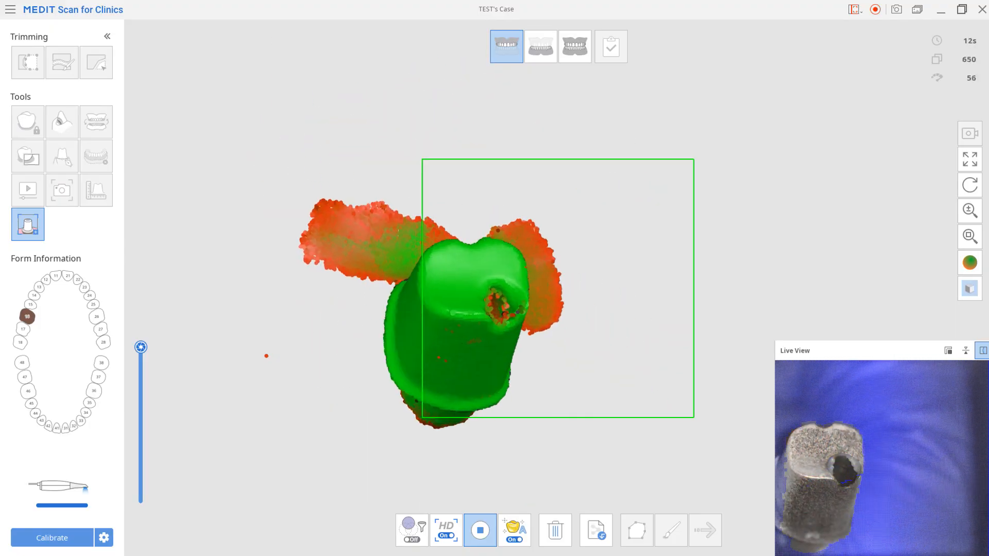
{"action": "left_click", "coordinate": [479, 530]}
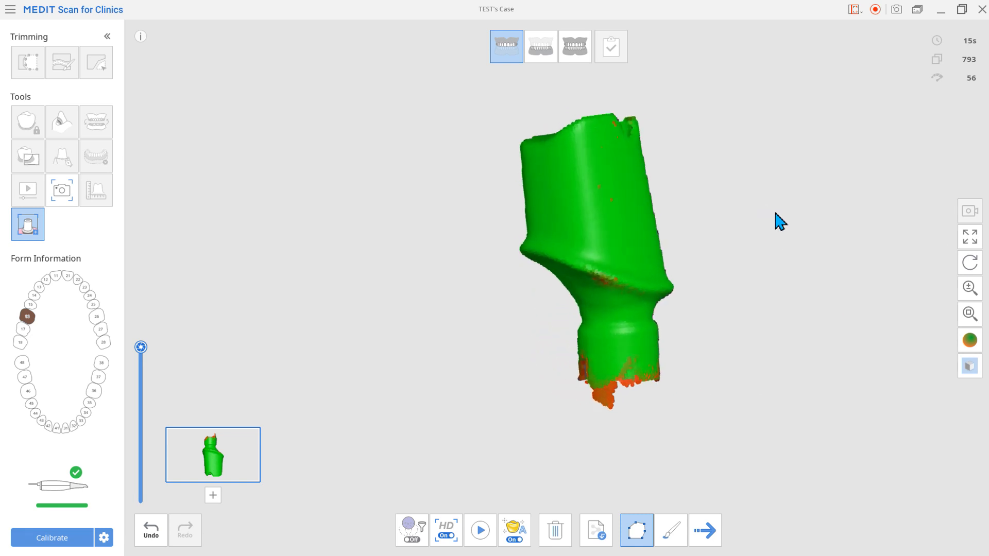
{"action": "left_click", "coordinate": [704, 531]}
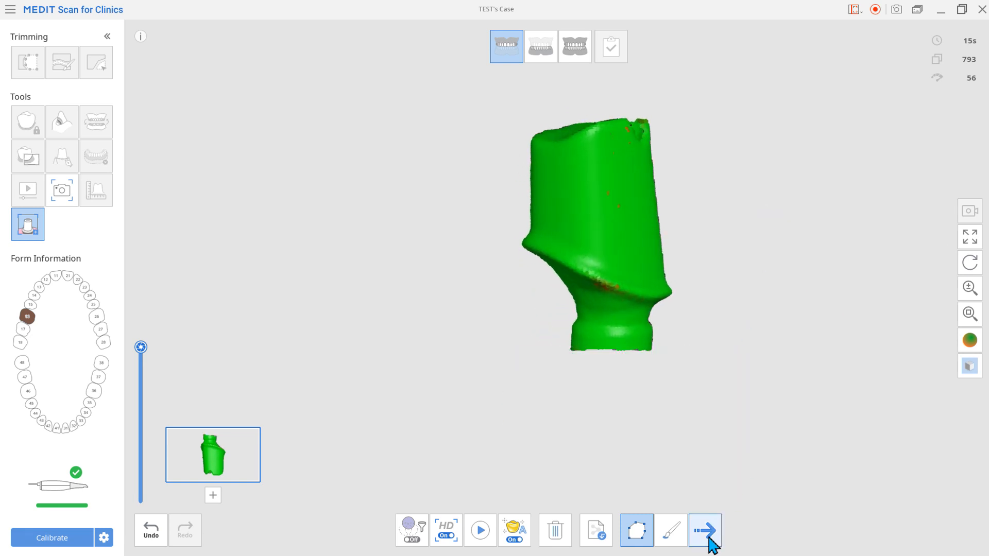
{"action": "left_click", "coordinate": [704, 530]}
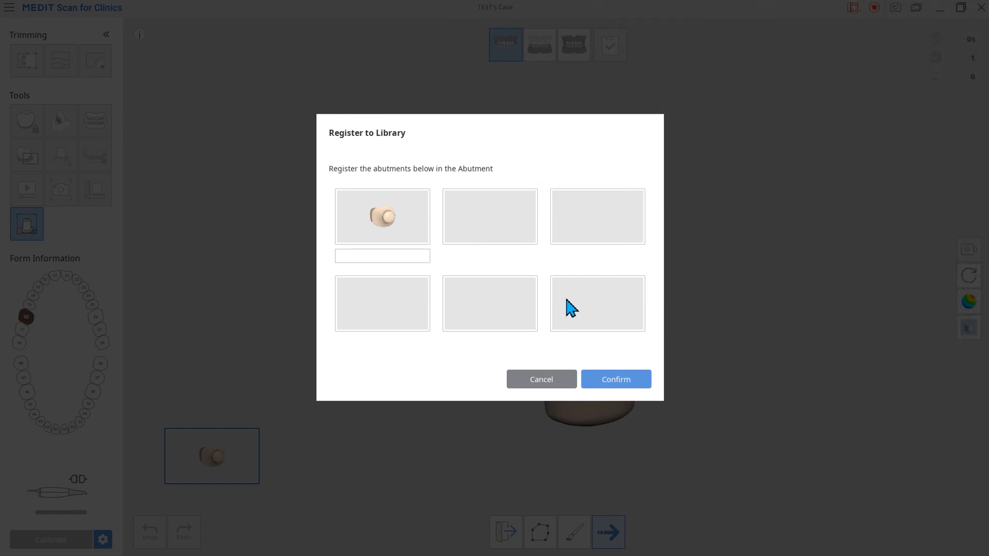
Name the abutment 'Medit Abut' and confirm it as library entry Medit Abut #16.
{"action": "type", "text": "Medit Abut #16"}
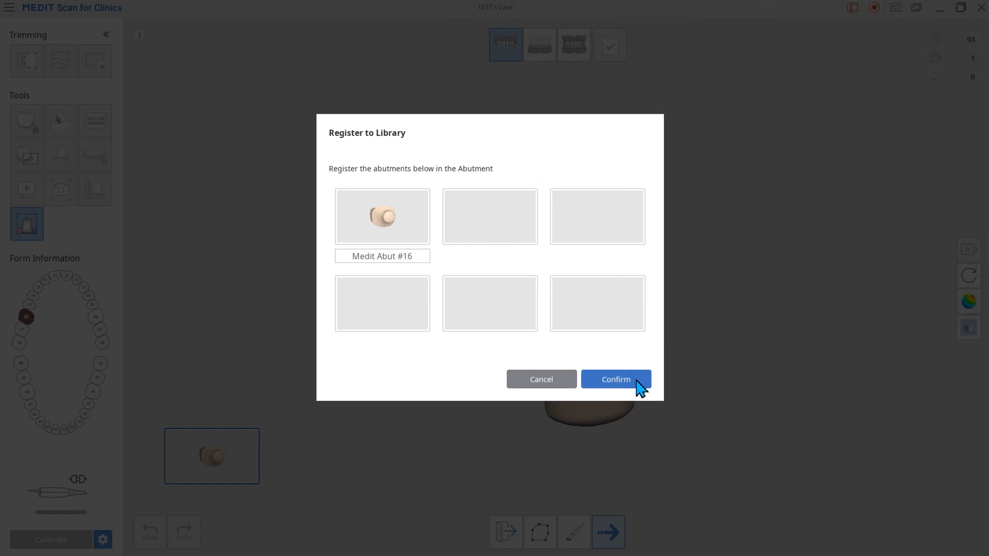
{"action": "left_click", "coordinate": [615, 379]}
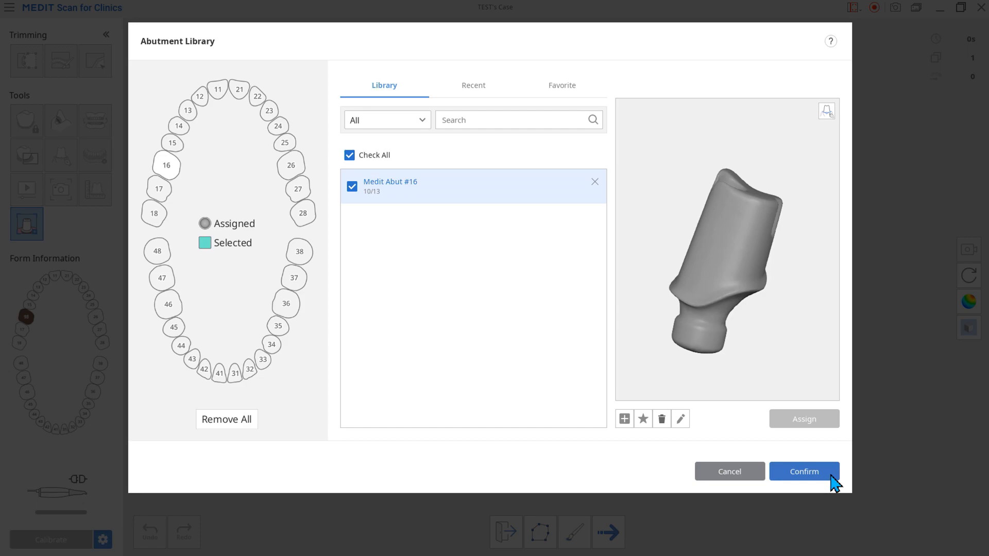
{"action": "left_click", "coordinate": [803, 472]}
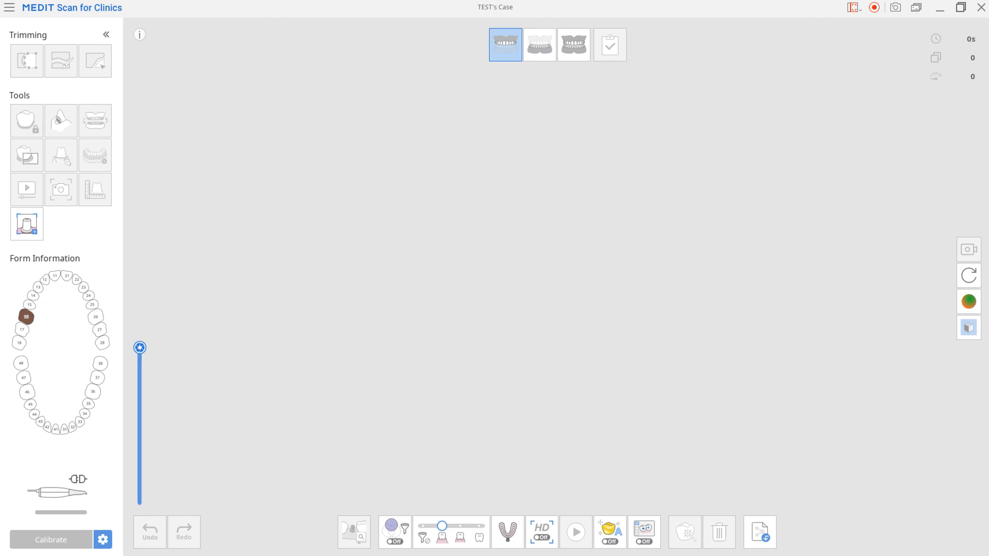
Start scanning the base model with the two abutments seated on the arch.
{"action": "left_click", "coordinate": [574, 530]}
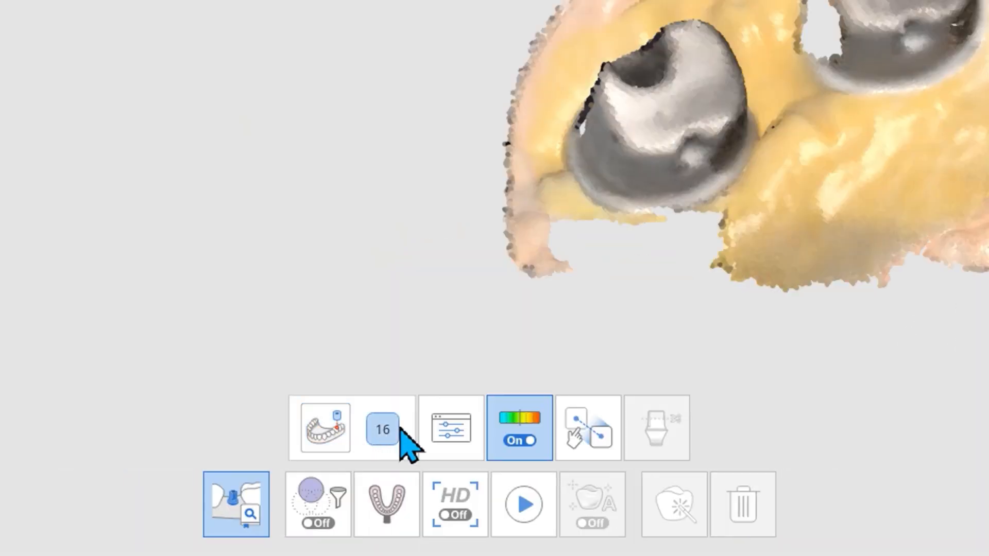
Load the tooth 16 library abutment beside the arch scan.
{"action": "left_click", "coordinate": [381, 430]}
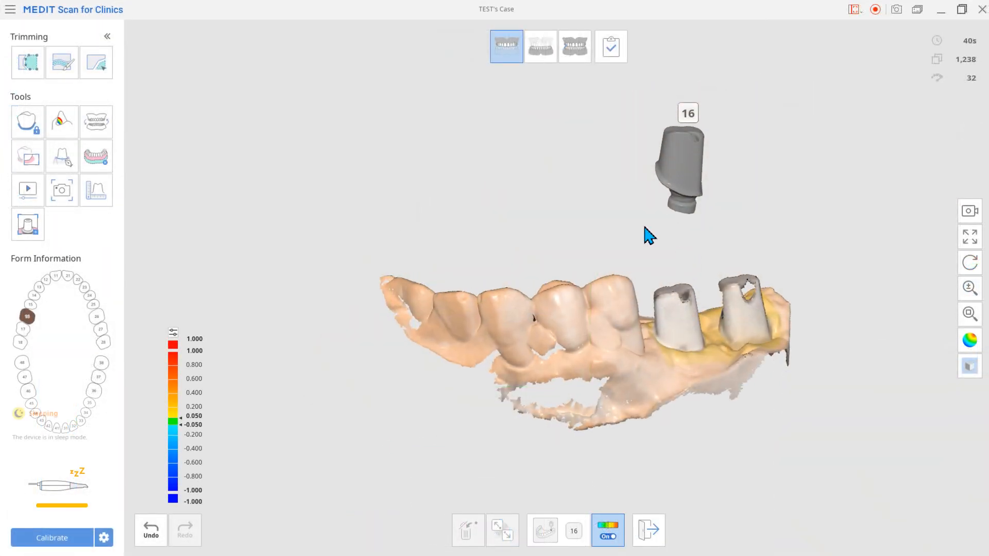
Mark matching points on the library abutment and the scanned tooth 16 abutment.
{"action": "left_click", "coordinate": [679, 161]}
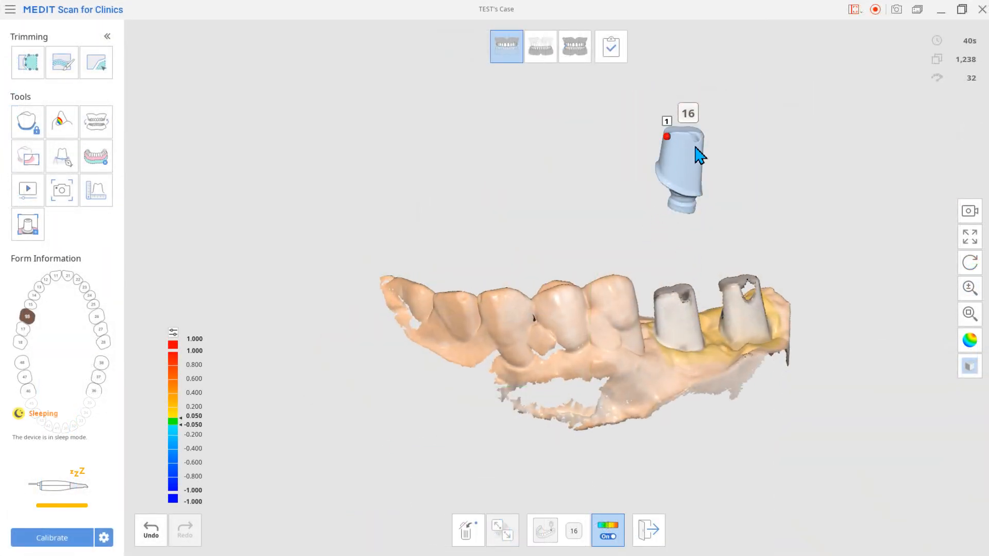
{"action": "left_click", "coordinate": [688, 190]}
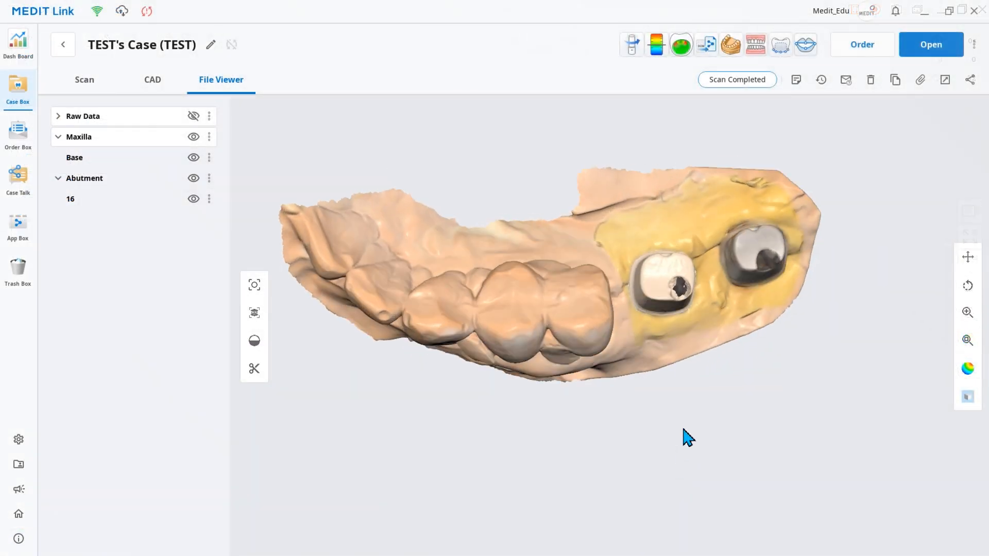
{"action": "left_click", "coordinate": [193, 116]}
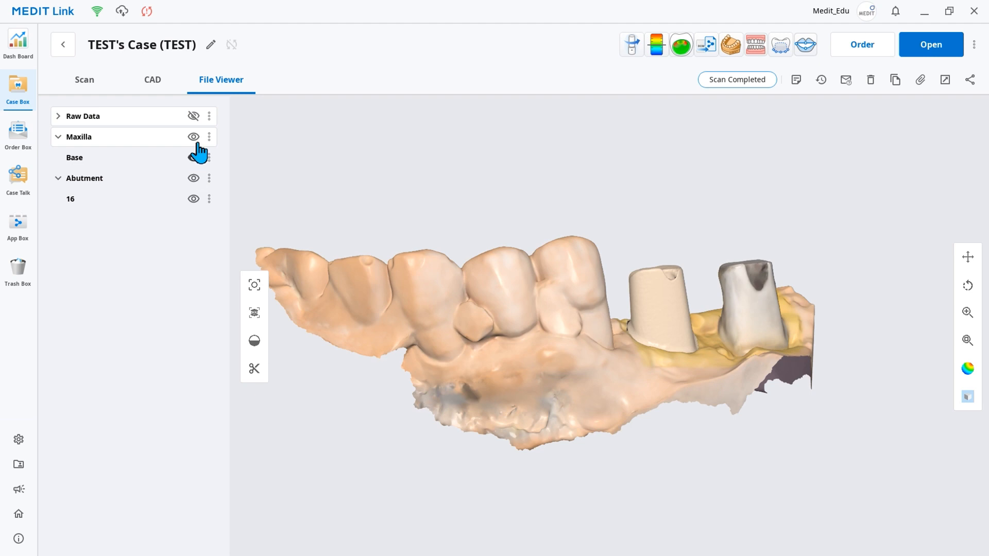
{"action": "left_click", "coordinate": [193, 136]}
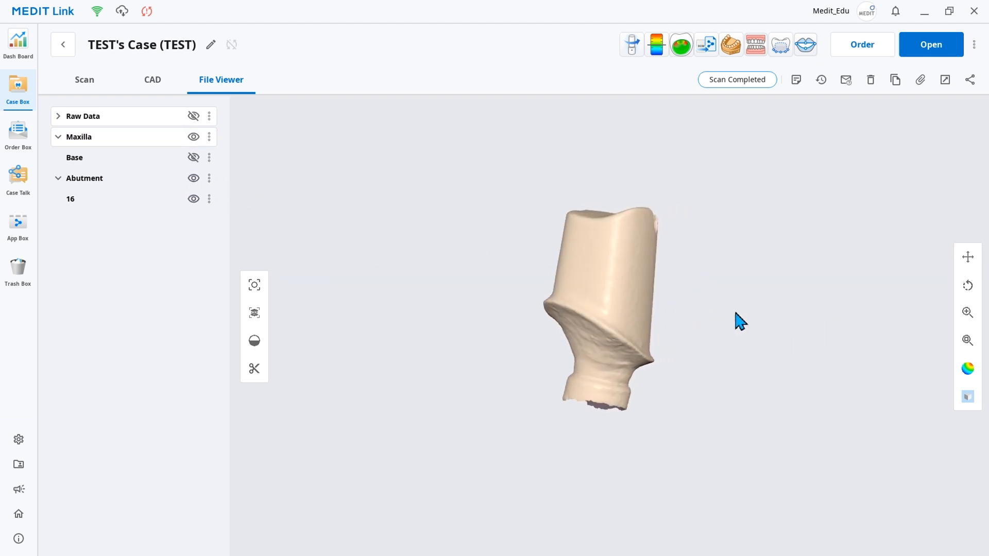
{"action": "left_click_drag", "start_coordinate": [739, 322], "coordinate": [641, 334]}
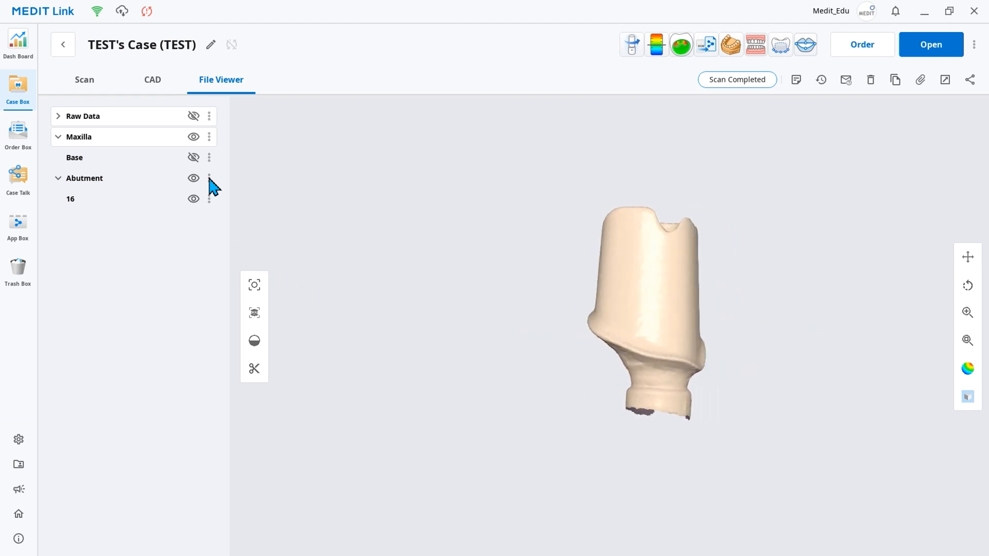
{"action": "left_click", "coordinate": [194, 157]}
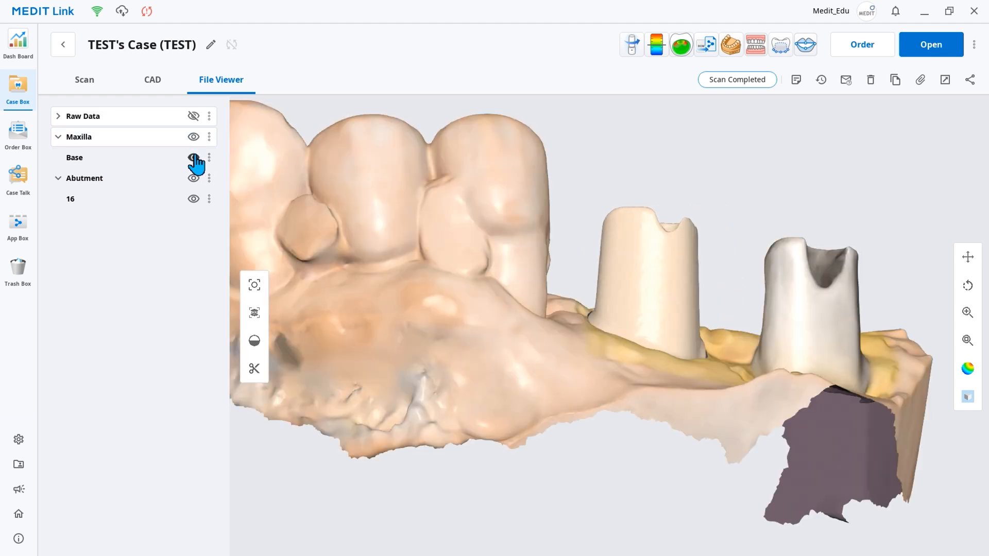